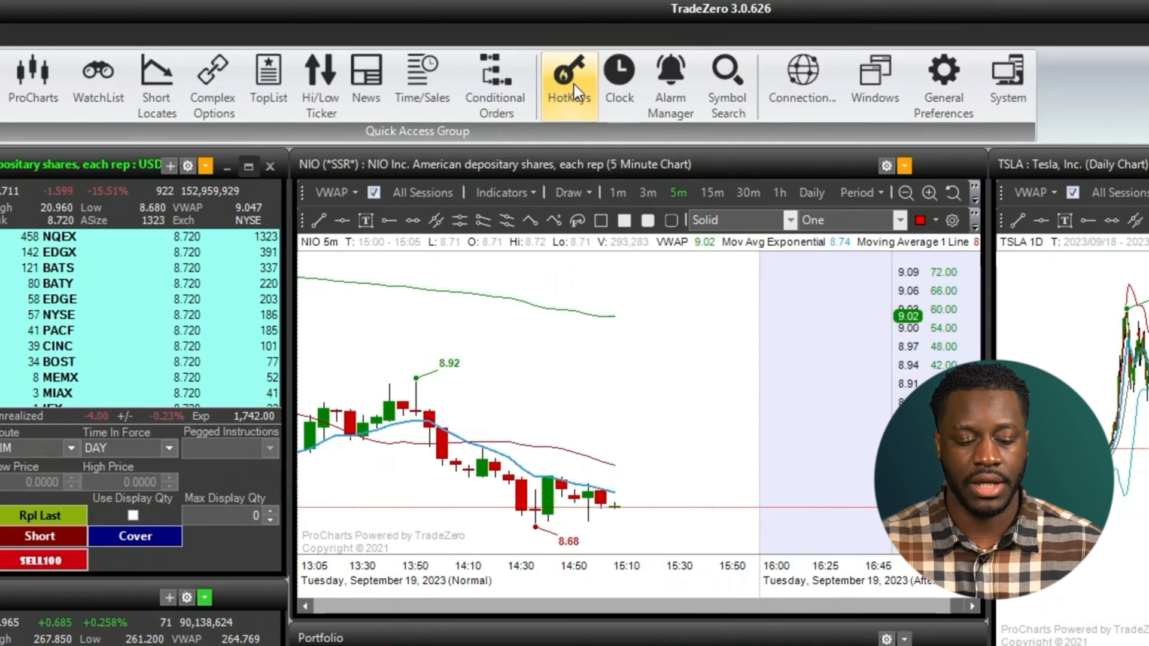
- Start a new hotkey in HotKeys using the 'Setup Or Send Order' action
left_click(568, 80)
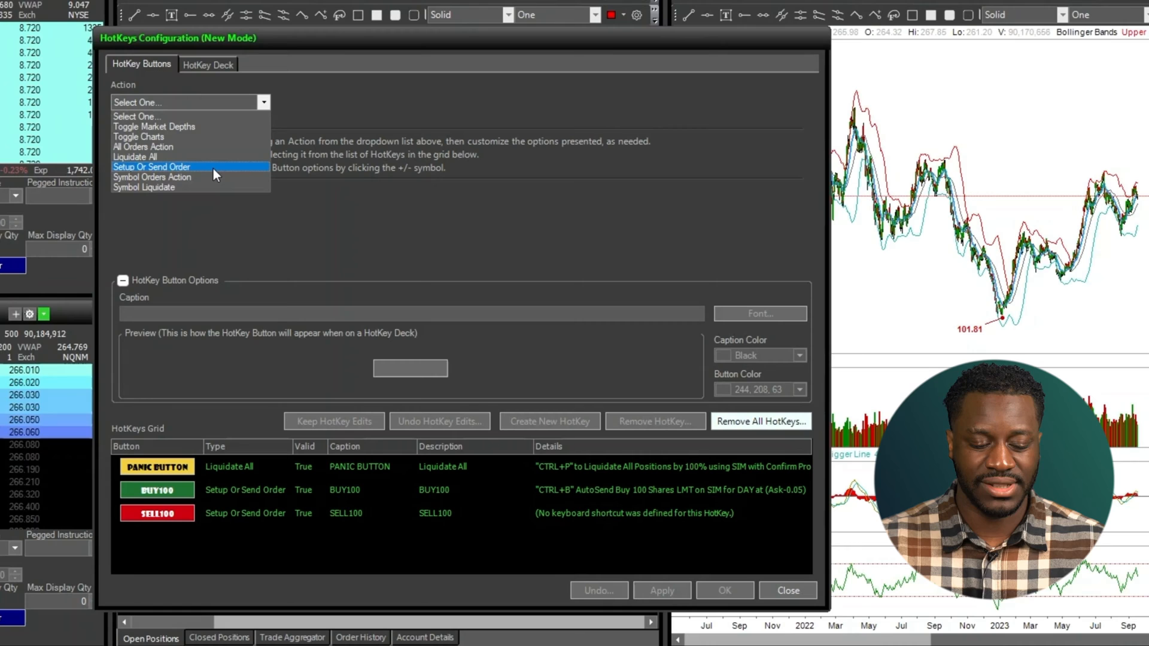
left_click(152, 167)
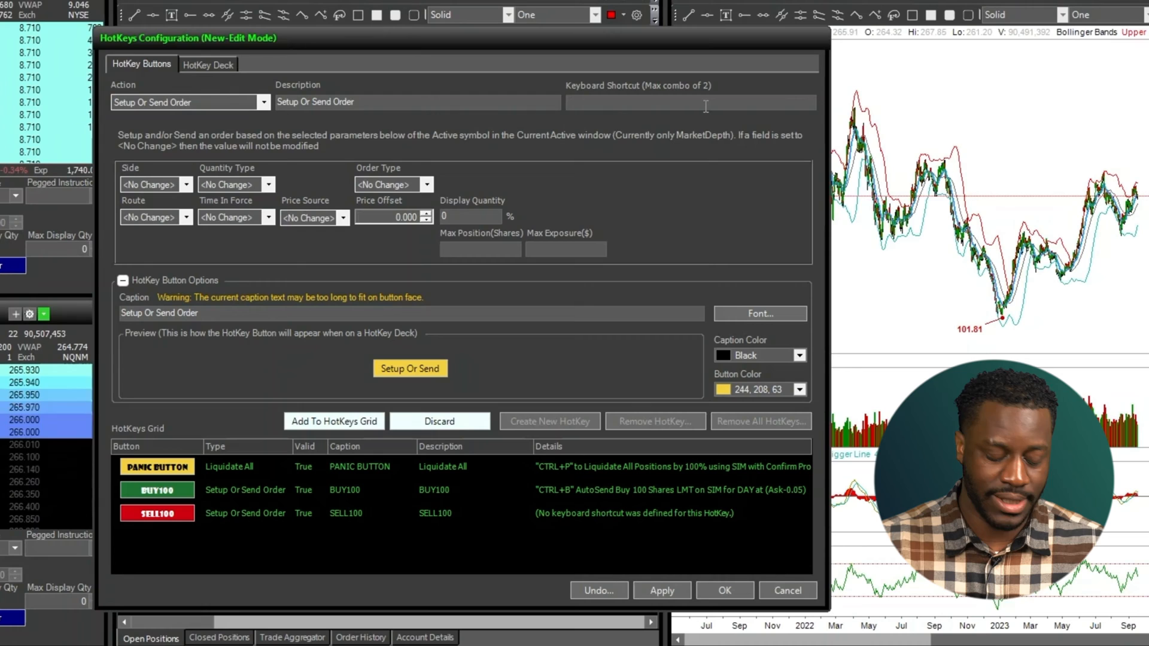
- Assign the CTRL+R shortcut and make the hotkey sell 100% of the position
type("CTRL+R")
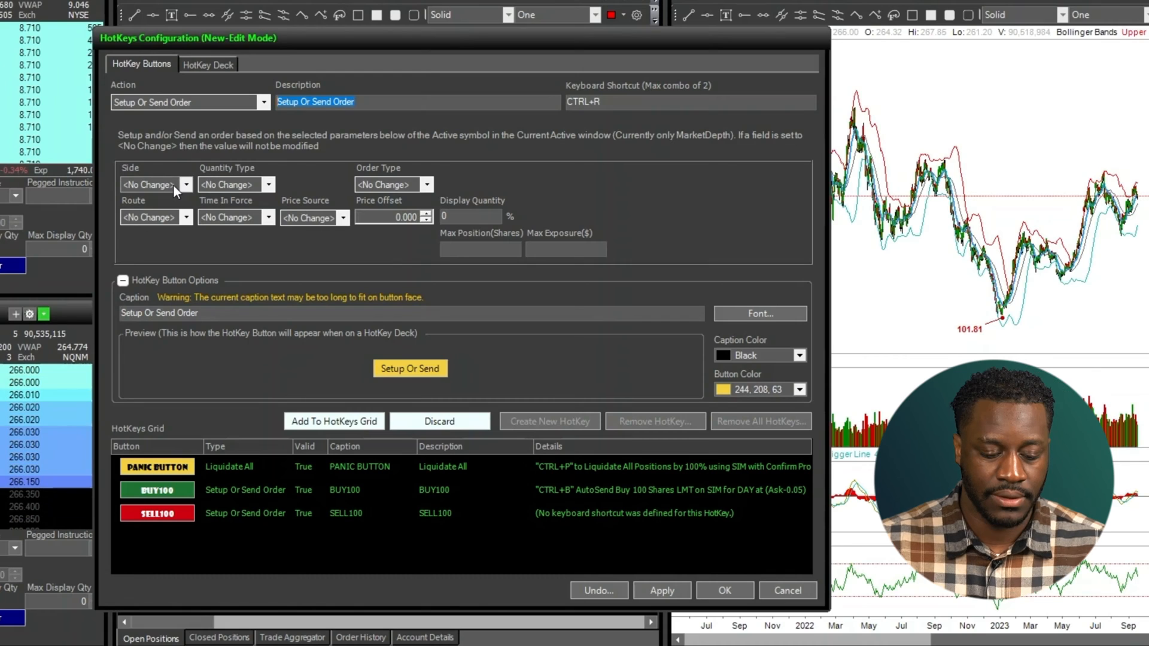
left_click(149, 184)
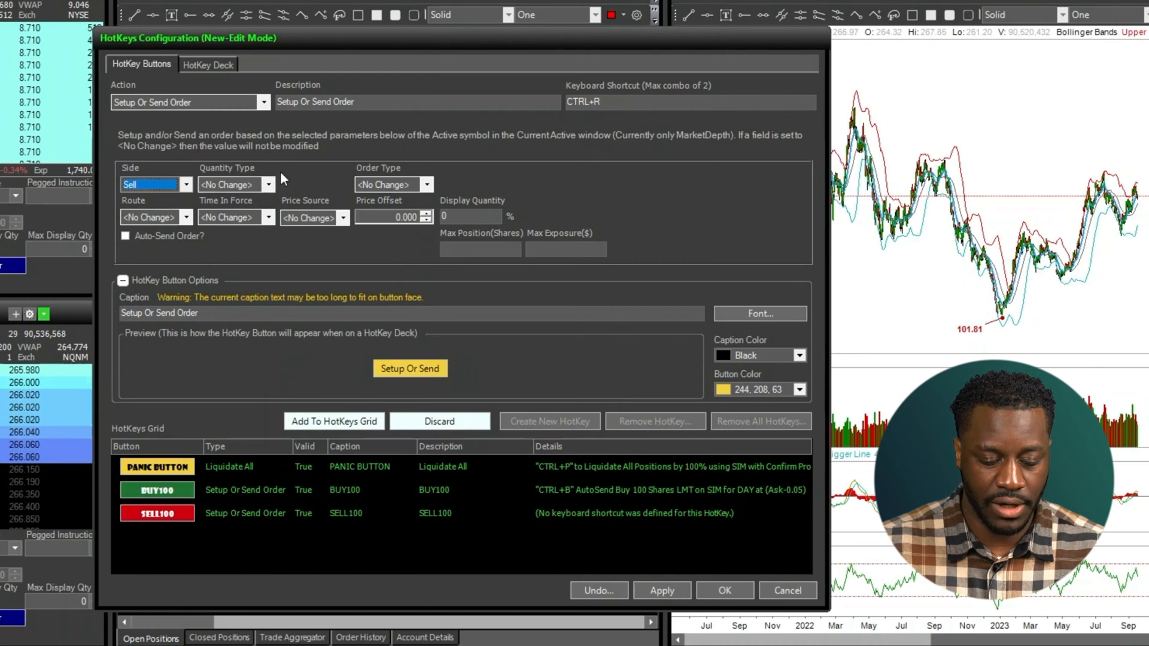
left_click(268, 184)
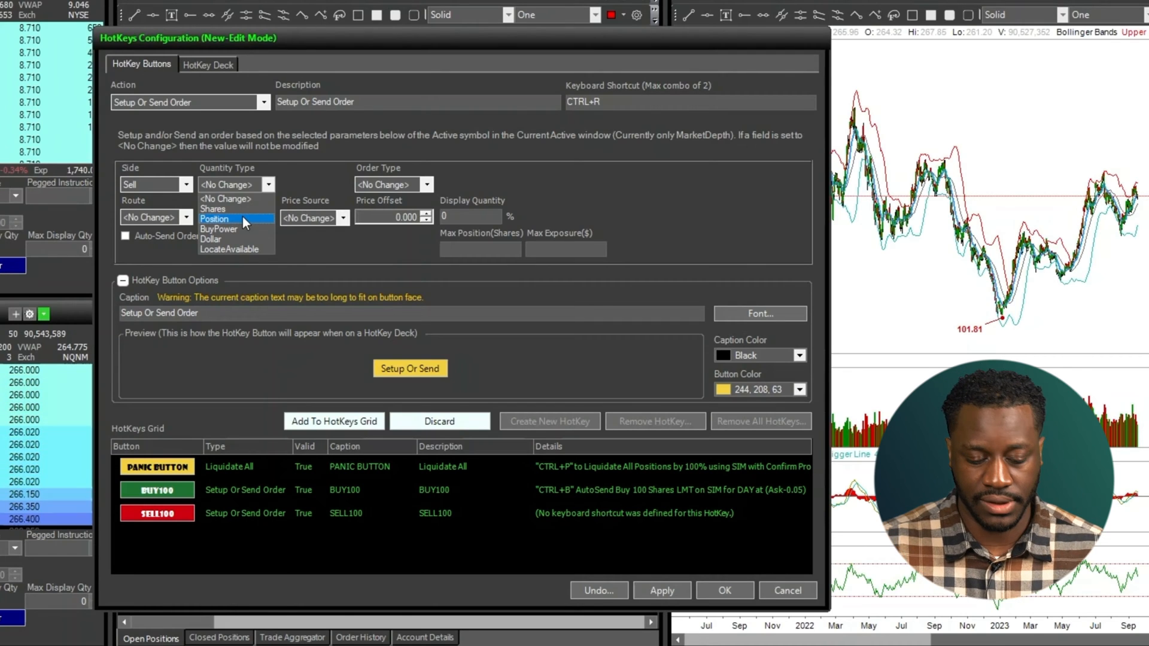
left_click(235, 218)
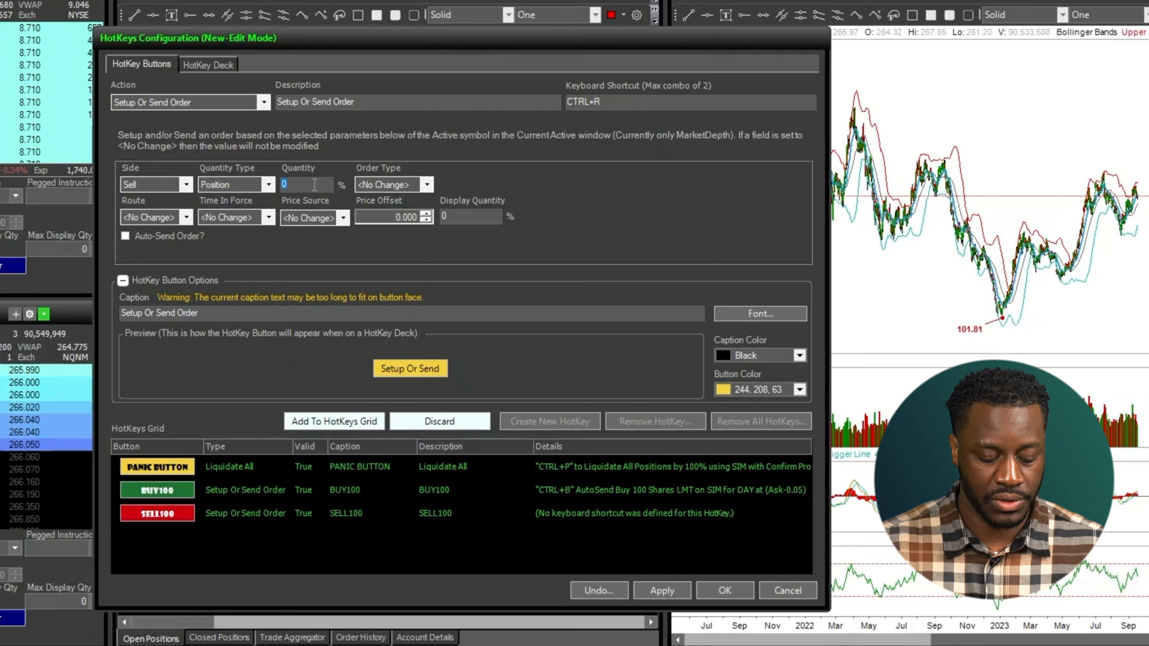
type("100")
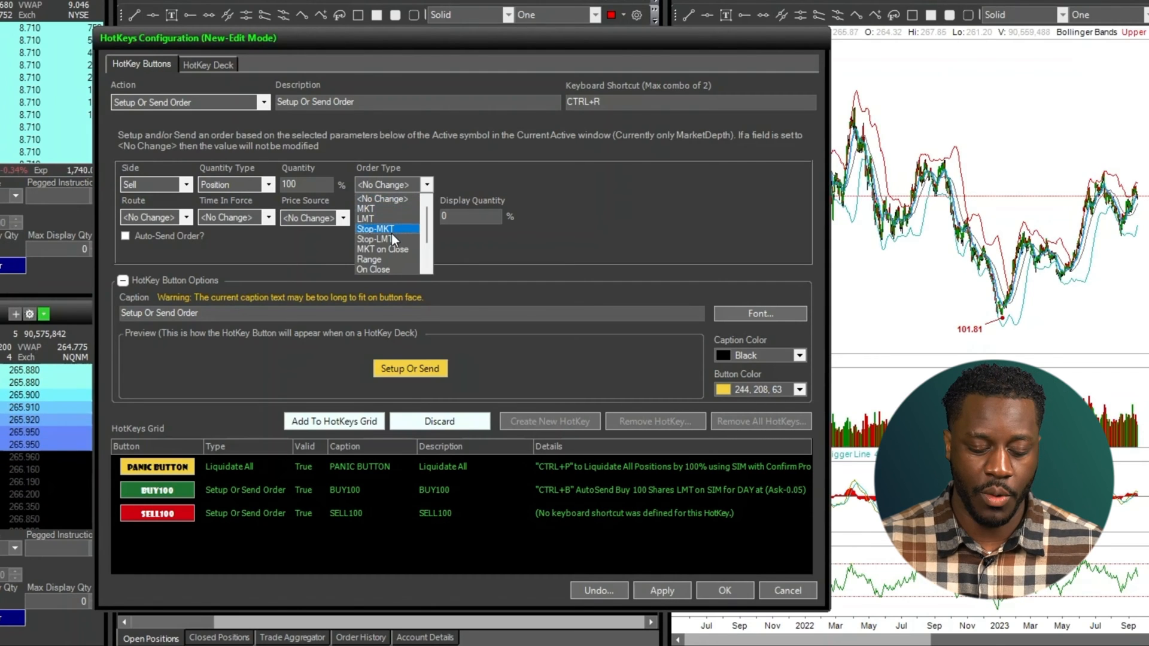
- Set the order type to Range, routed to SIM with DAY time in force
left_click(370, 259)
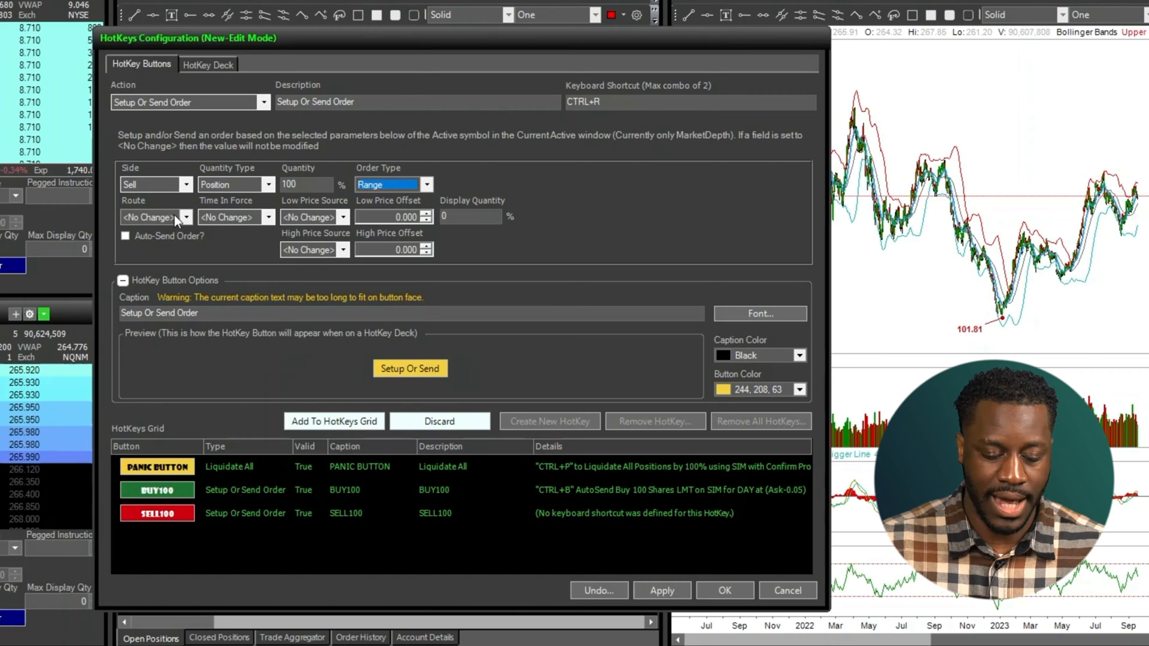
left_click(150, 216)
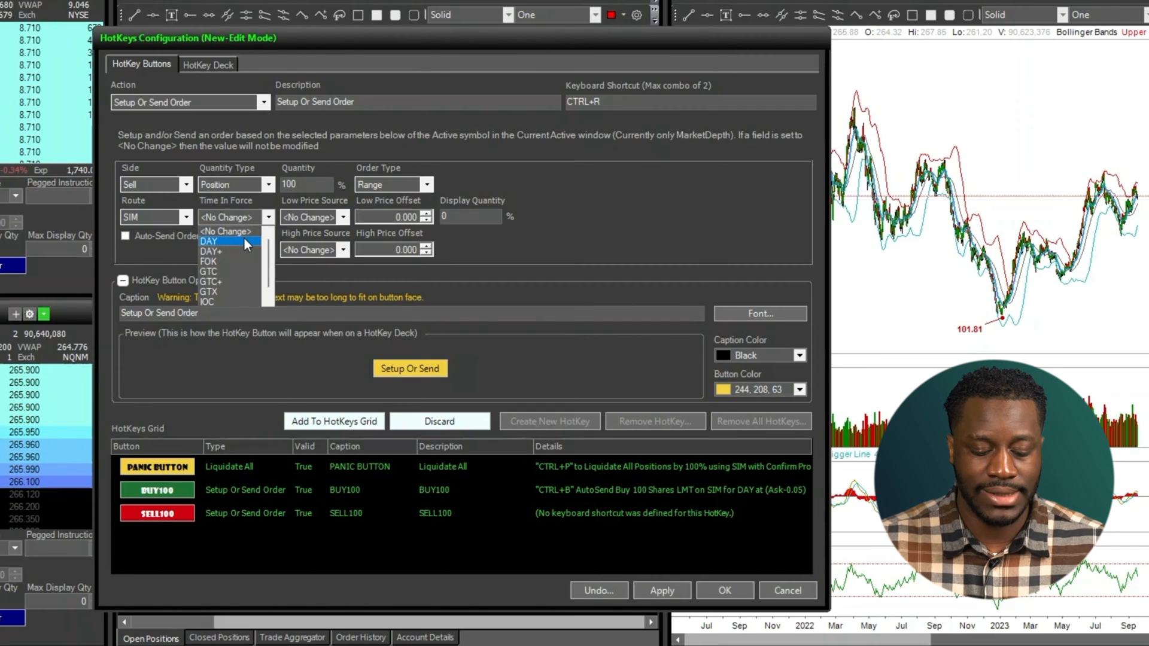
left_click(208, 241)
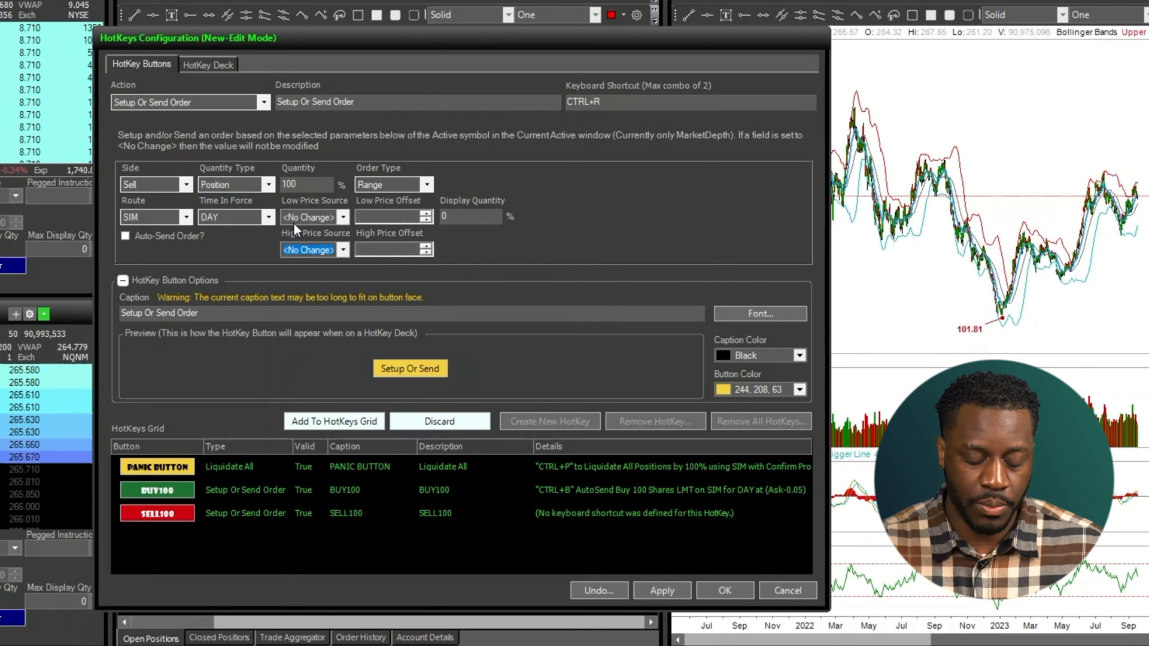
- Set the low price source to Bid -0.10 and the high to Ask +0.20
left_click(313, 216)
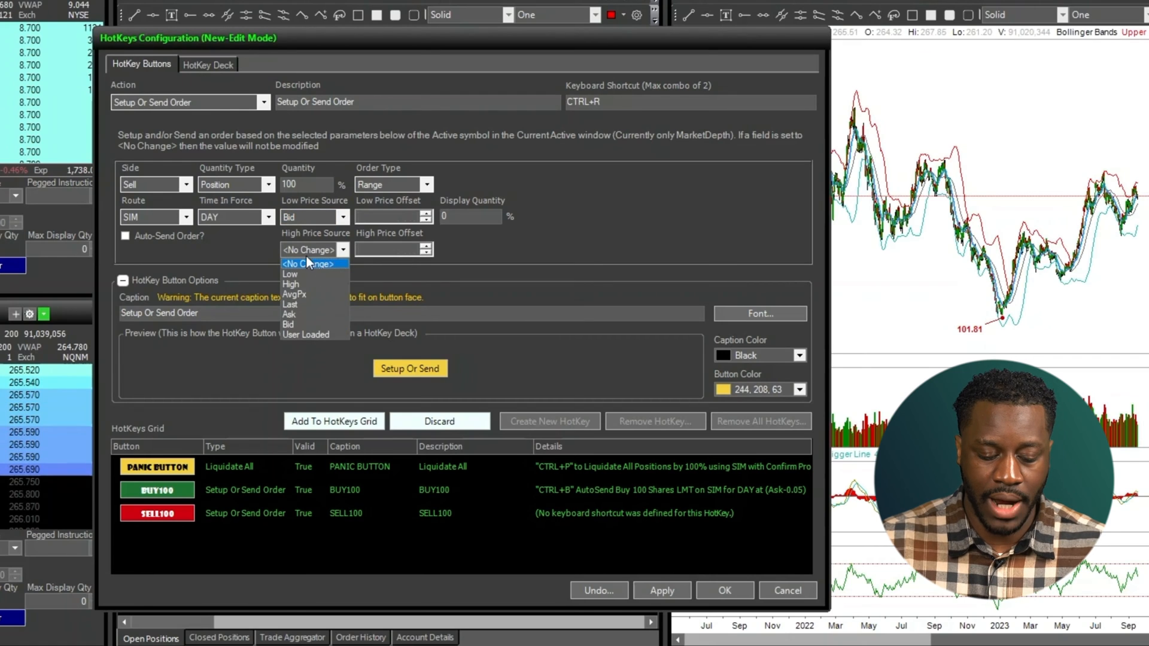
left_click(292, 313)
type("-0.100")
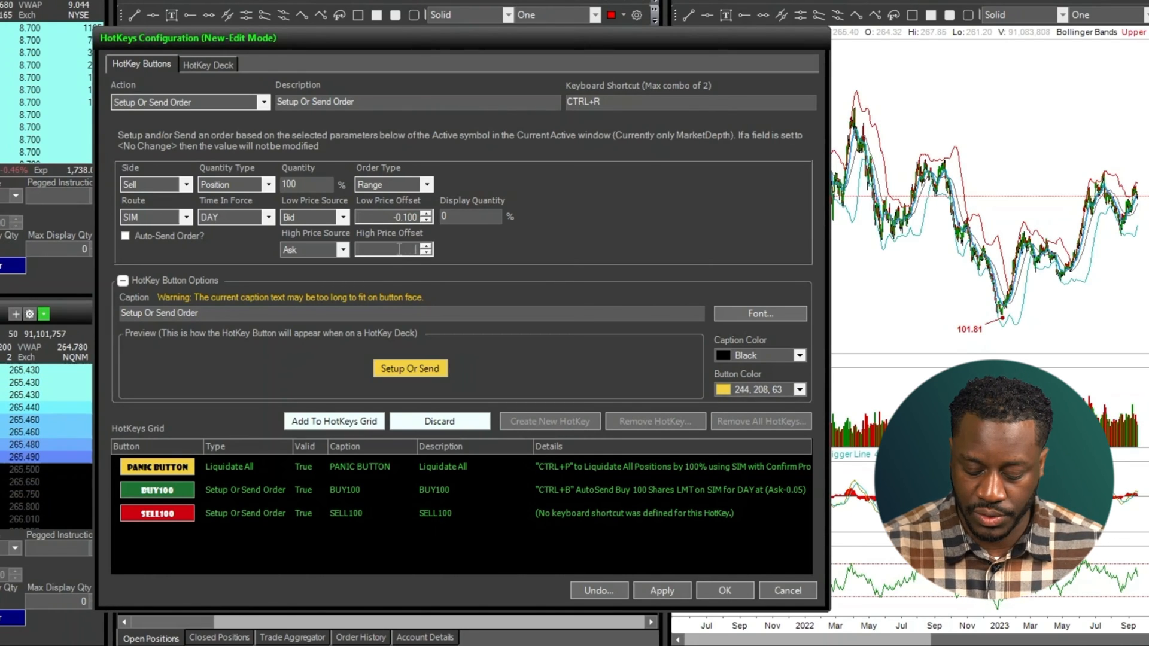
type(".200")
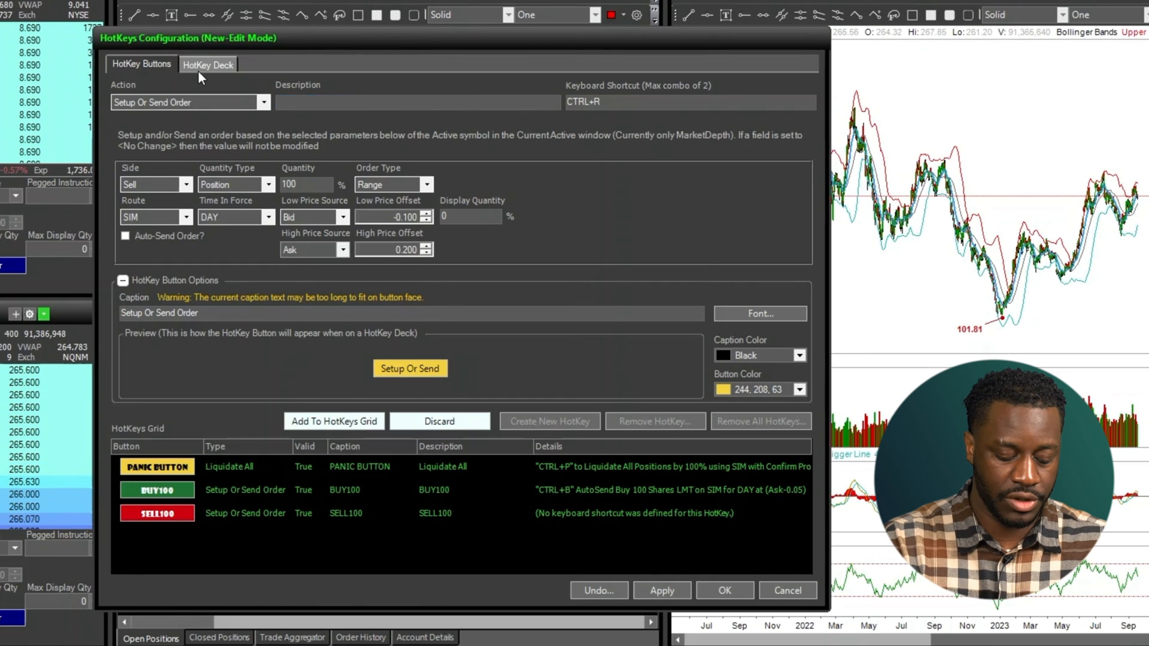
- Name the hotkey 'Range Order', caption it 'Range', add it to the deck, and close
type("Range Order")
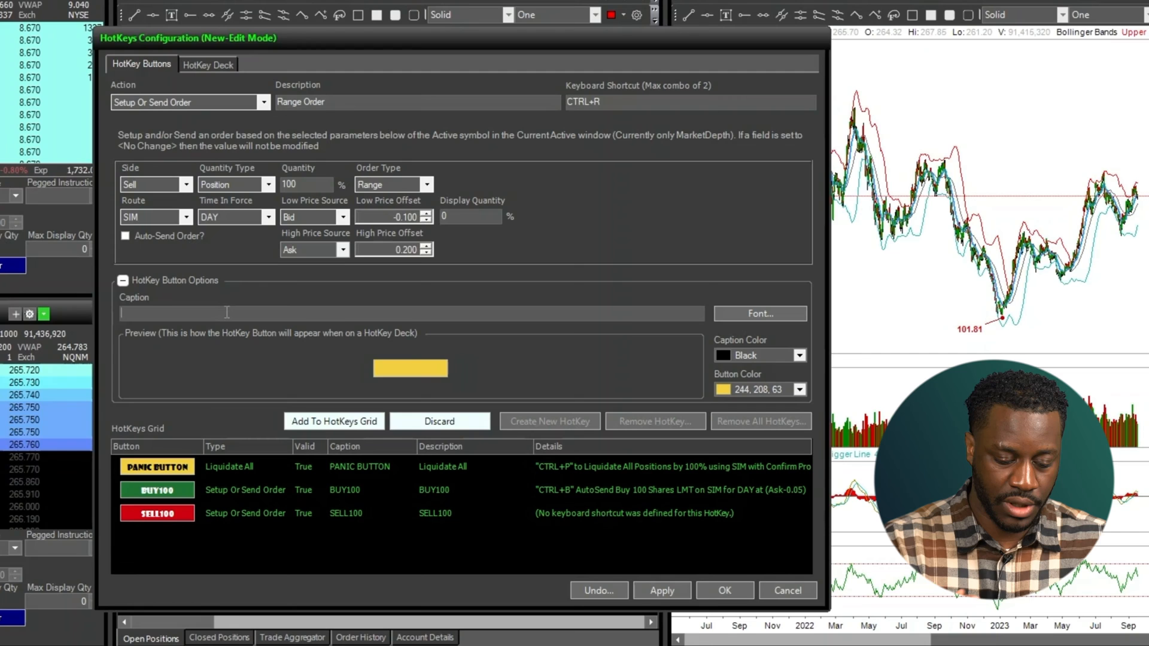
type("Range")
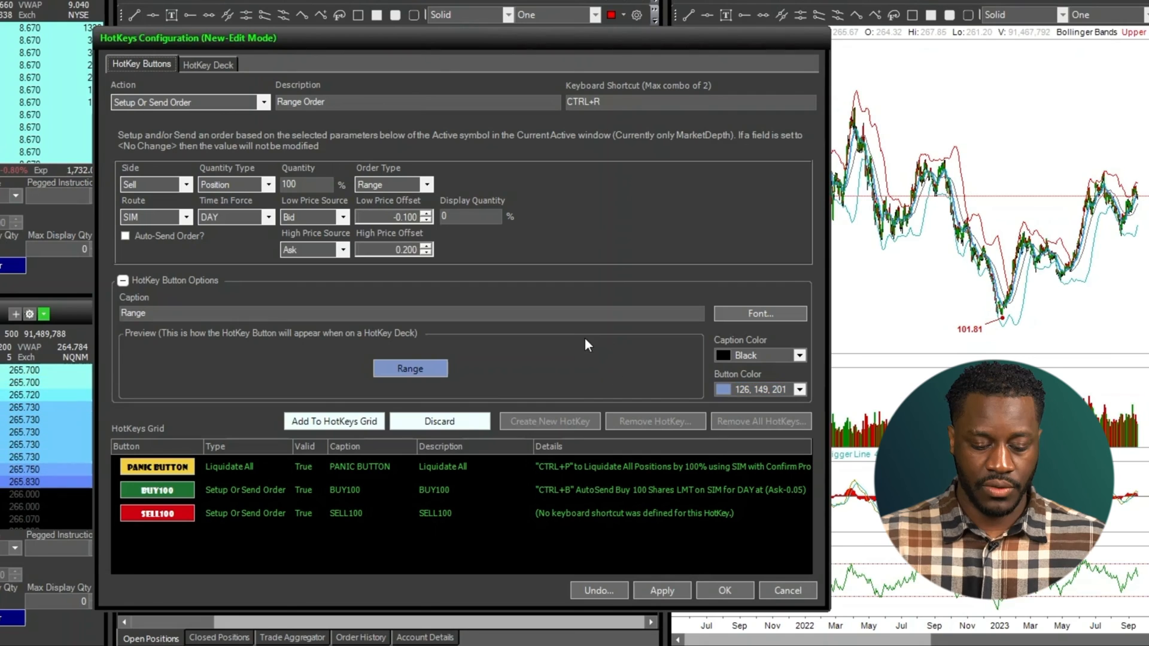
left_click(334, 420)
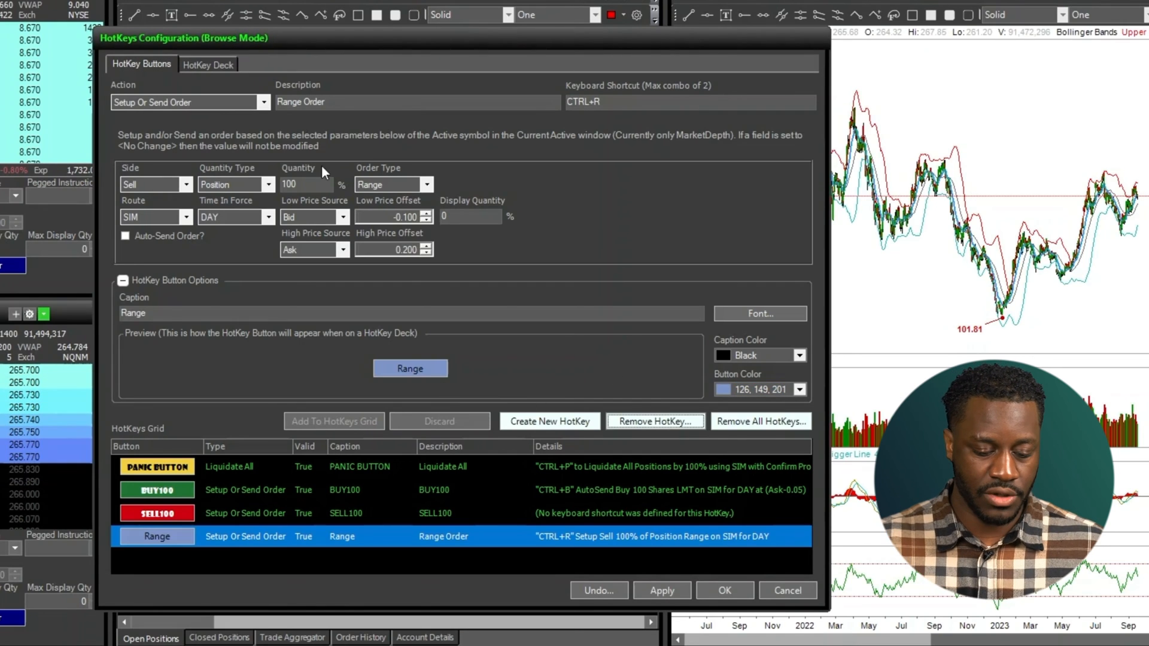
left_click(208, 64)
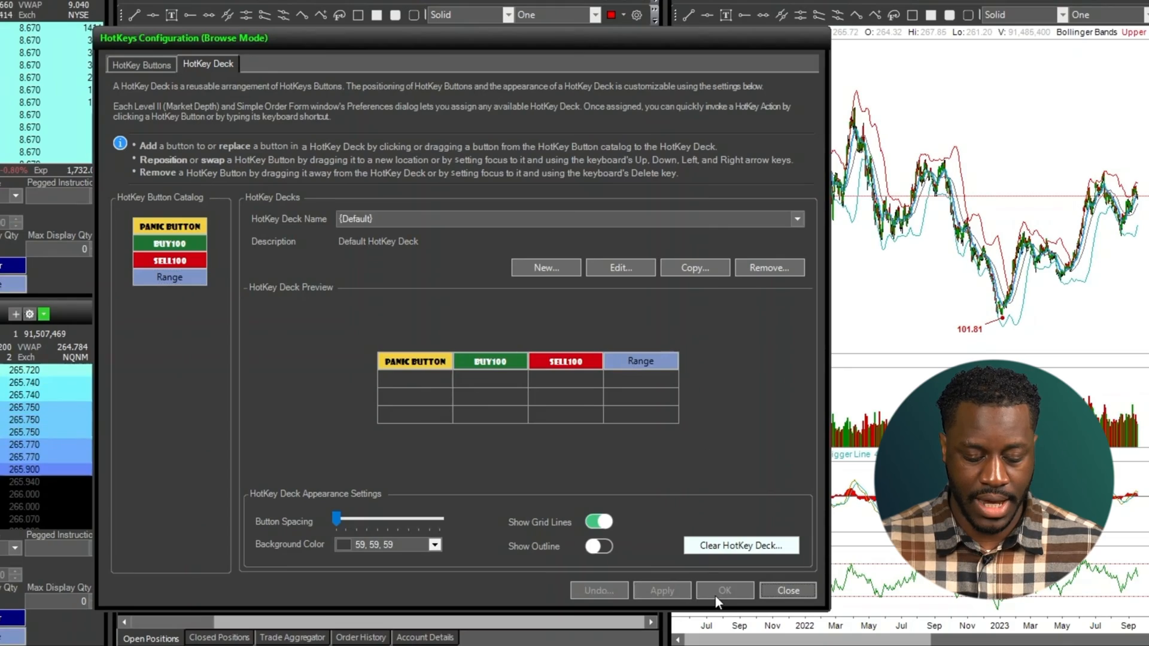
left_click(786, 590)
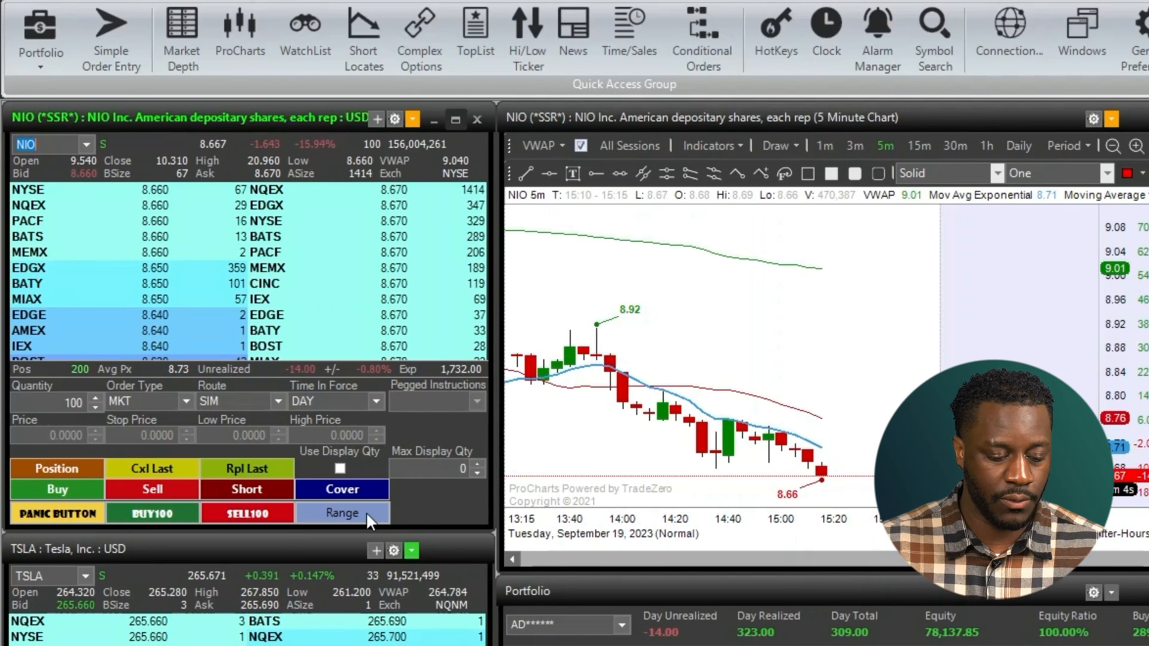
- Apply the Range hotkey to NIO, discarding an Auto-Send Order change made in HotKeys
left_click(342, 513)
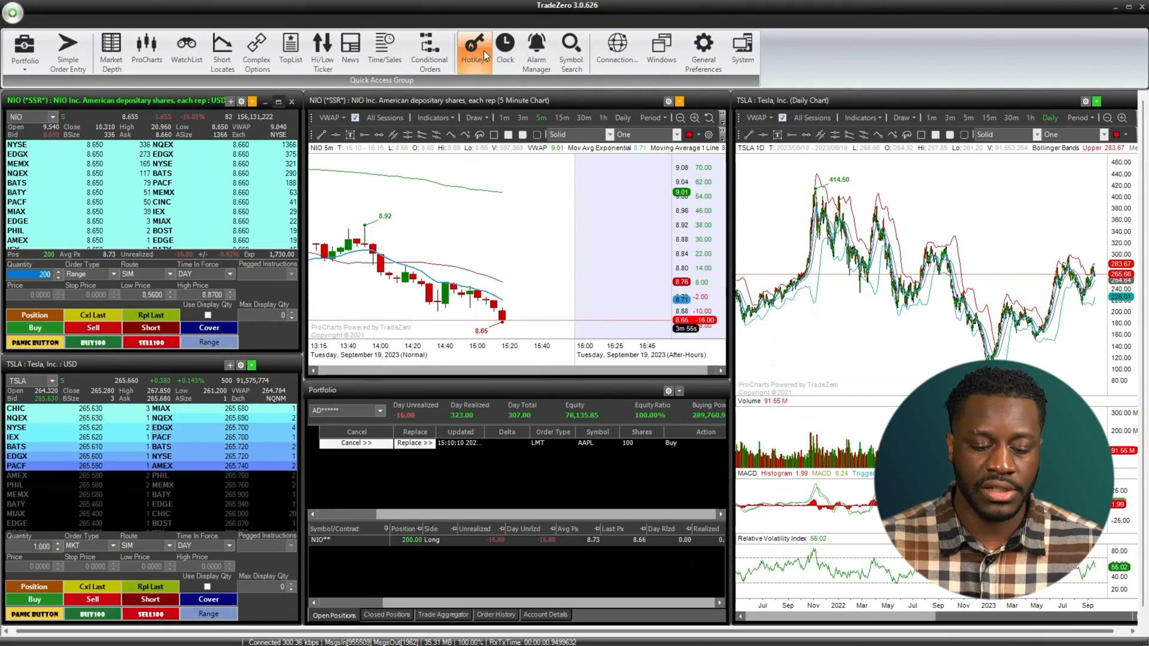
left_click(474, 46)
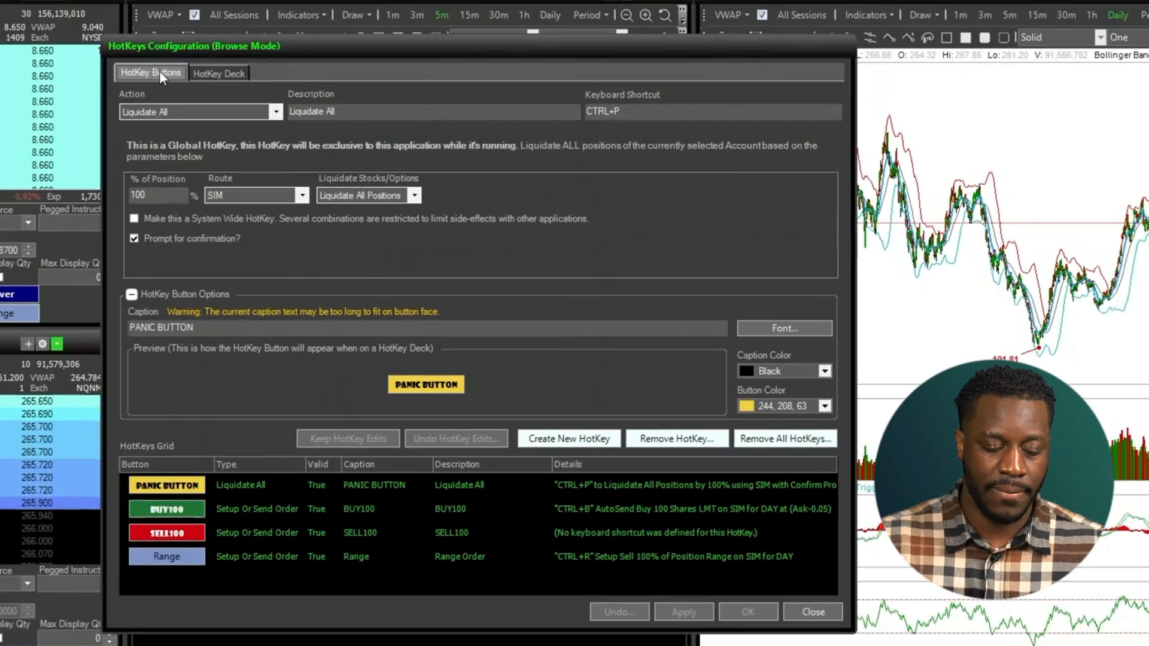
left_click(167, 556)
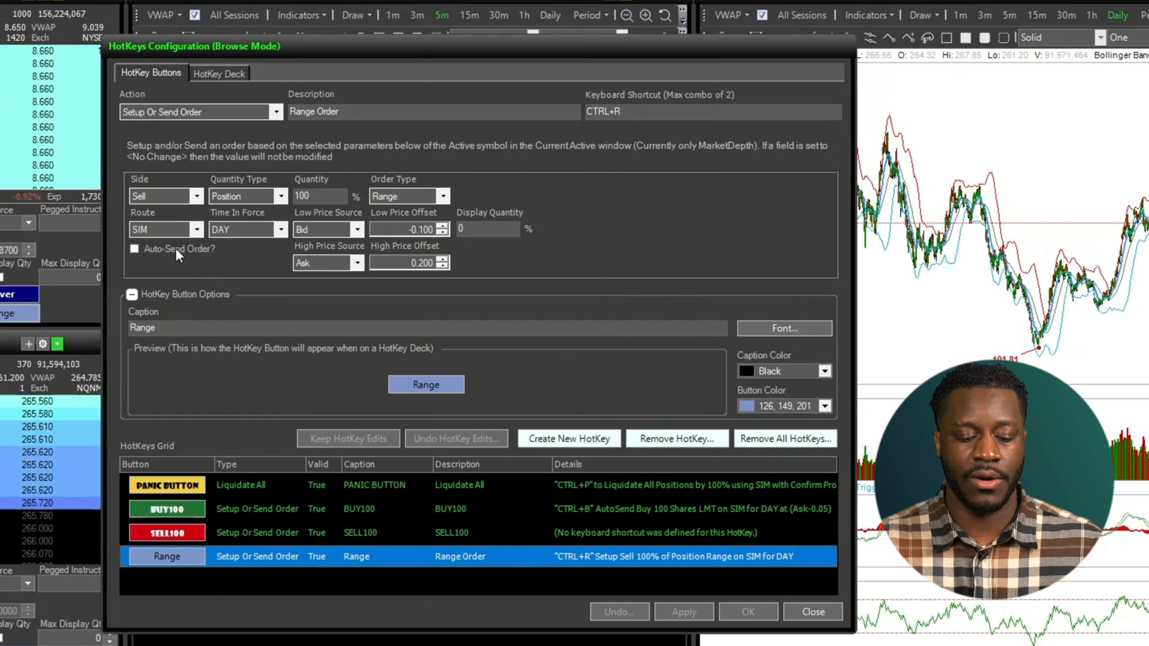
left_click(134, 249)
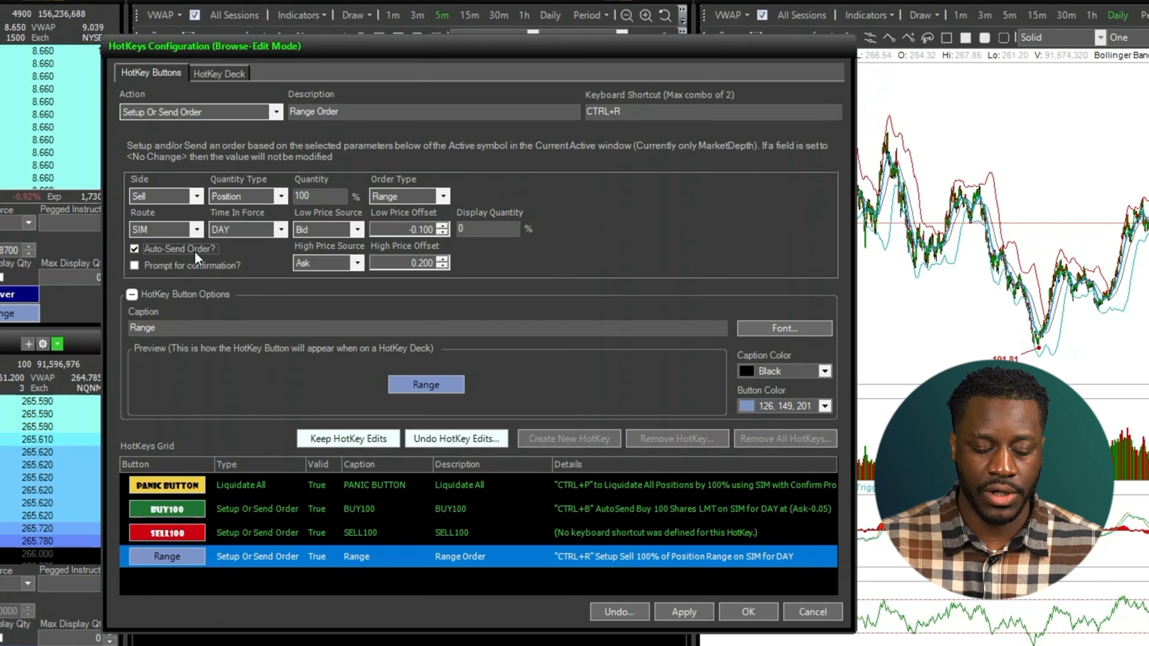
left_click(134, 249)
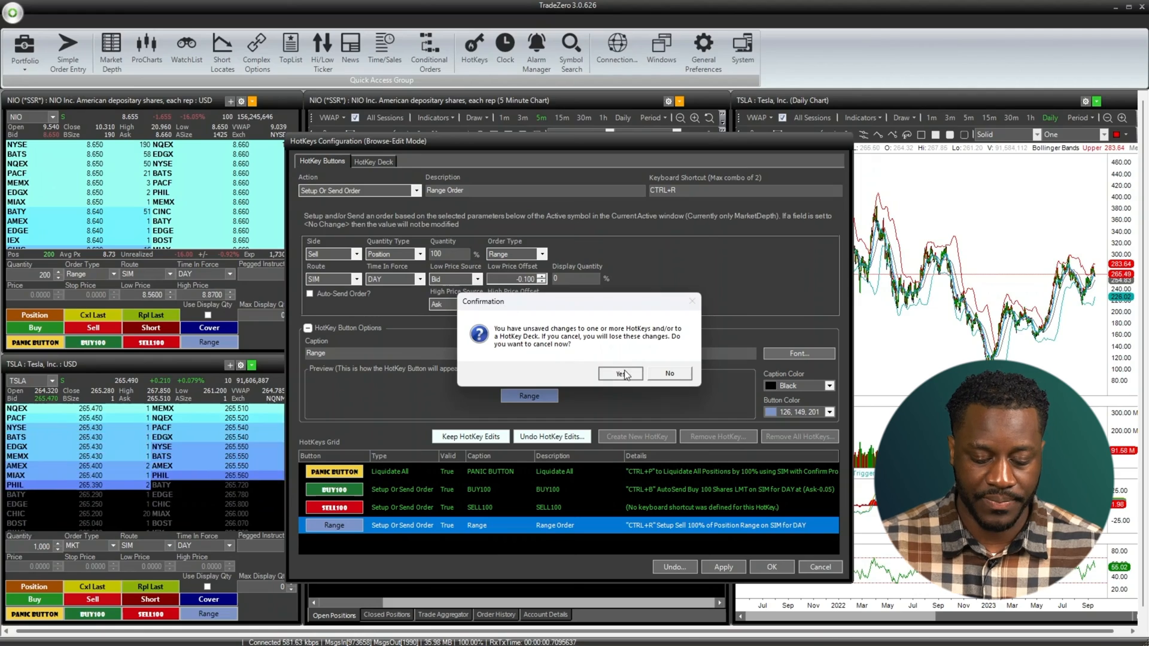
left_click(619, 374)
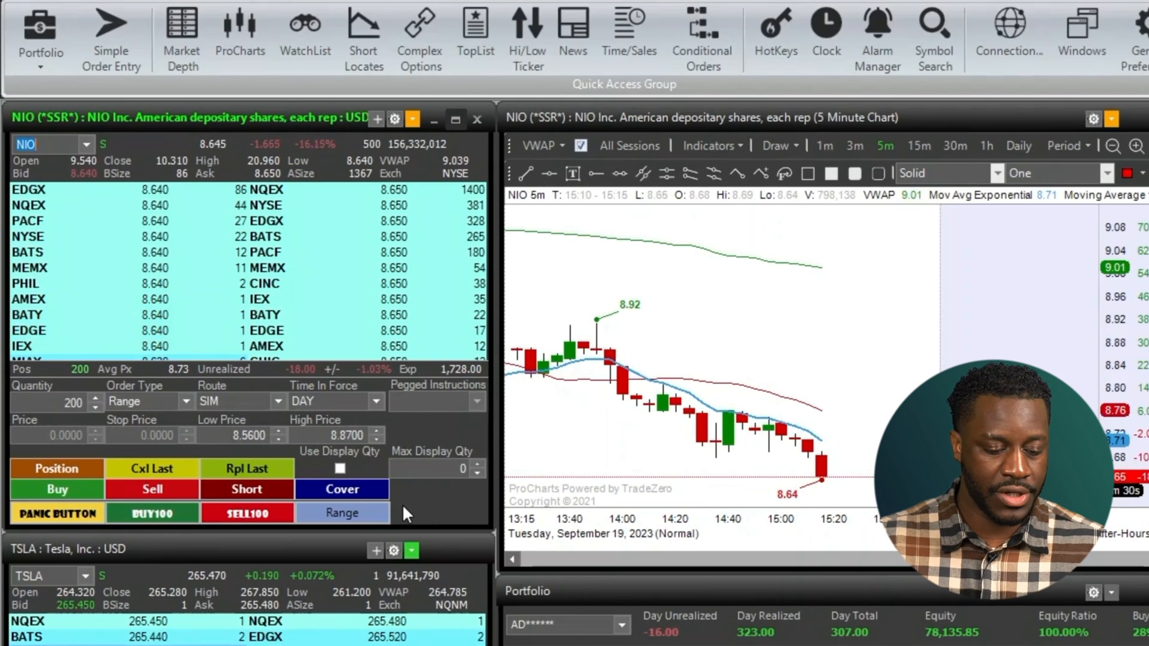
left_click(342, 512)
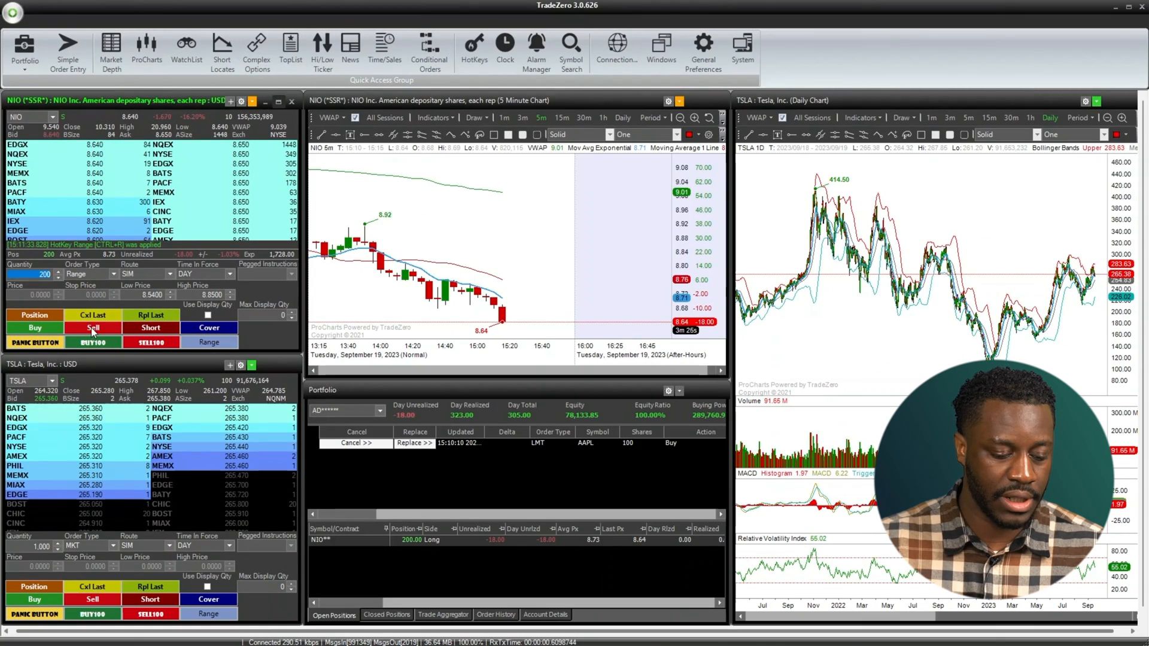
- Submit the 200-share NIO Range sell order from the order panel
left_click(92, 327)
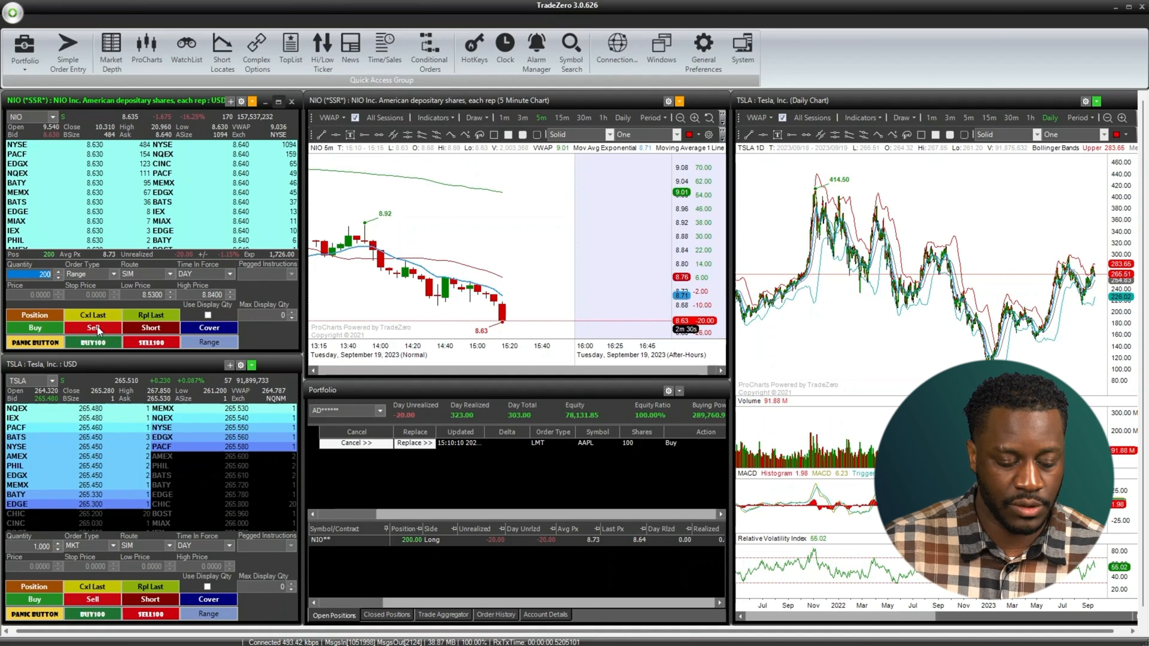
left_click(92, 328)
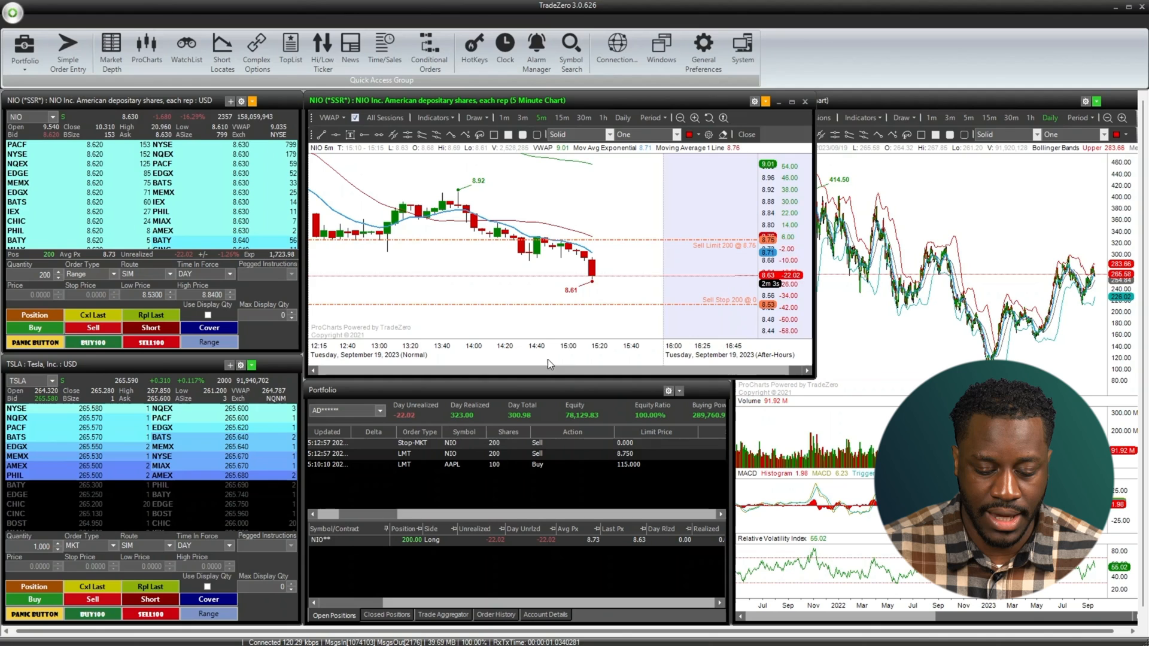
mouse_move(631, 310)
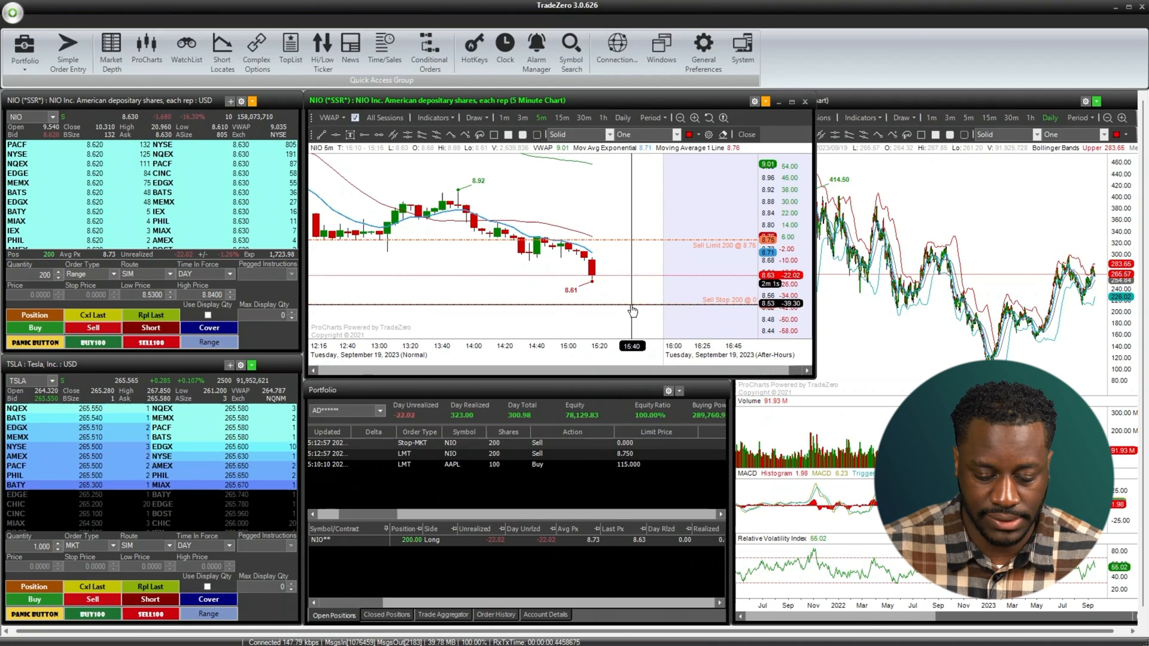